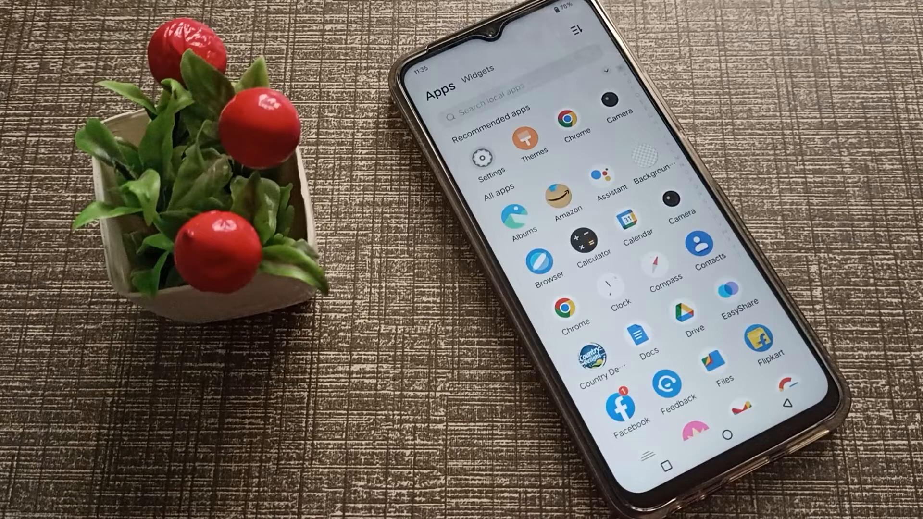
Step: Launch Settings and choose Arrangement as the notification ringtone, replacing Andes
scroll(down, 3)
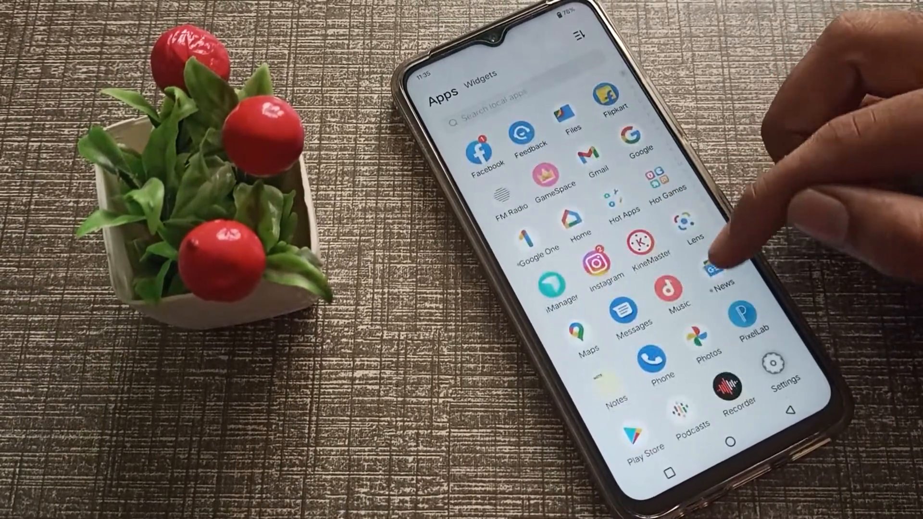
click(769, 361)
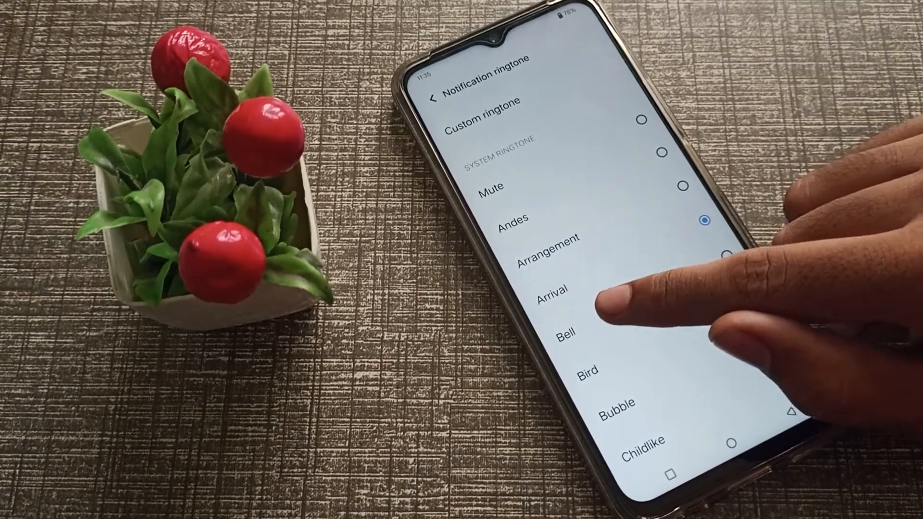
click(702, 256)
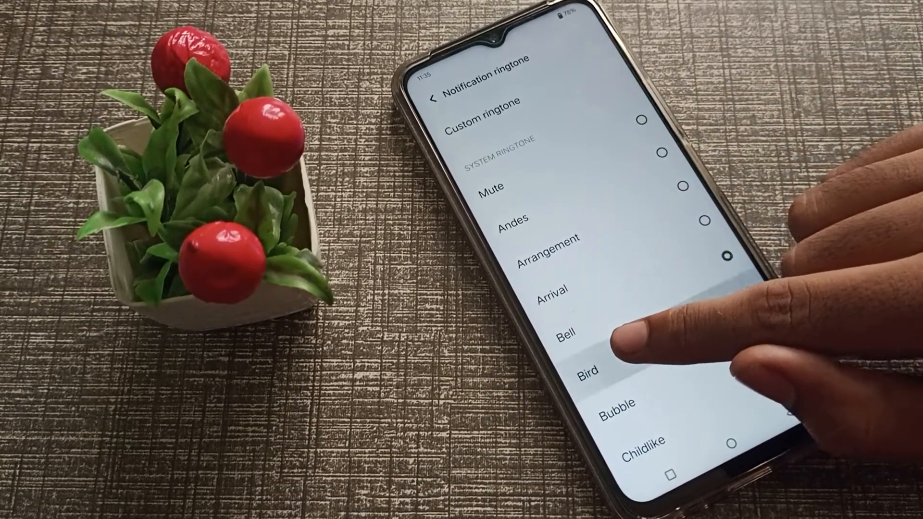